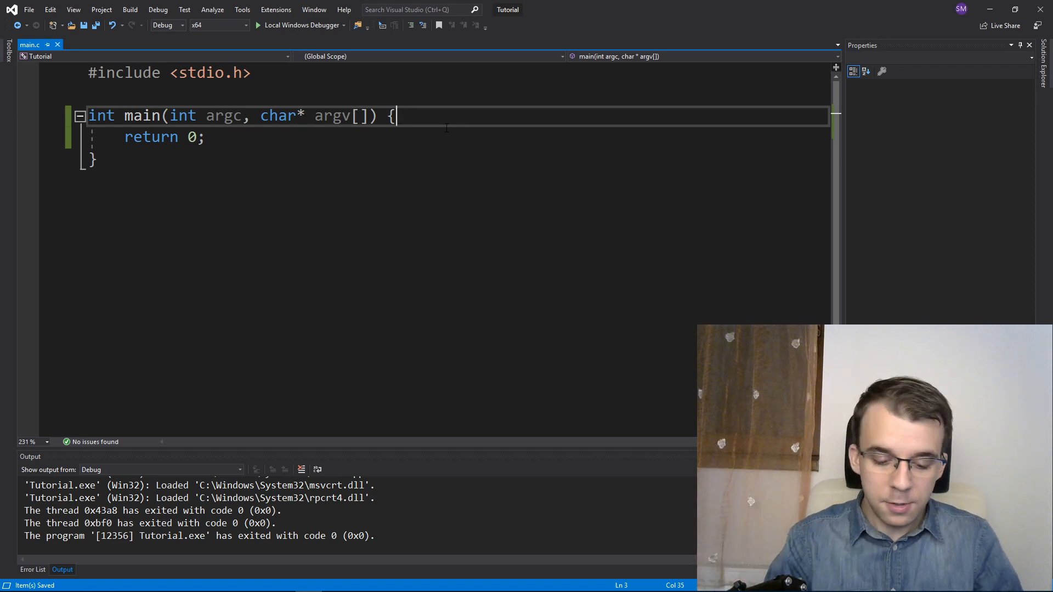
# - Declare char str[] = "hello world"; and add puts(str); below it in main.c
pyautogui.write('char')
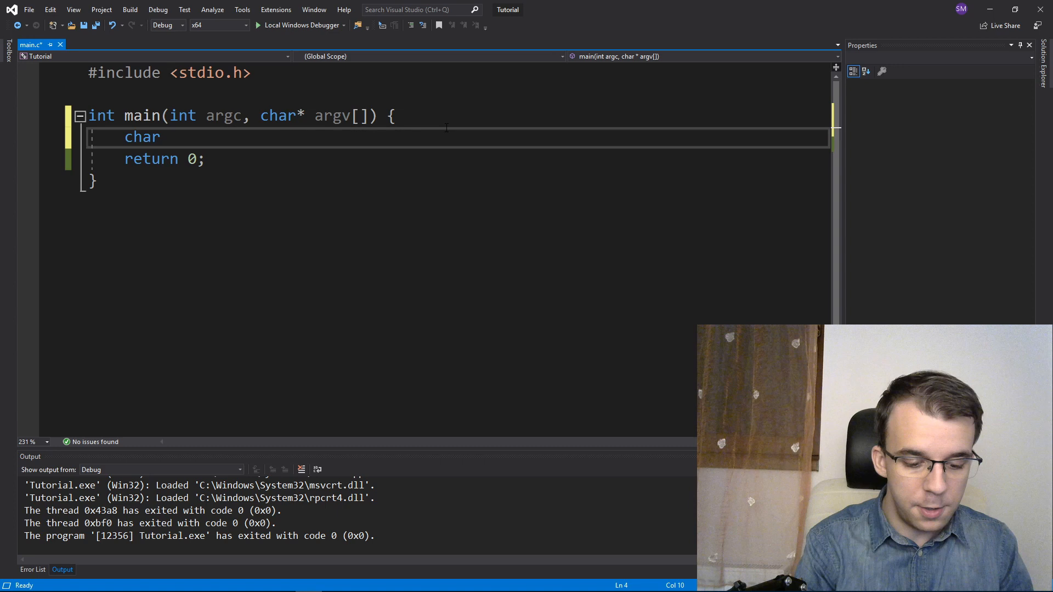
pyautogui.write('str[] = "')
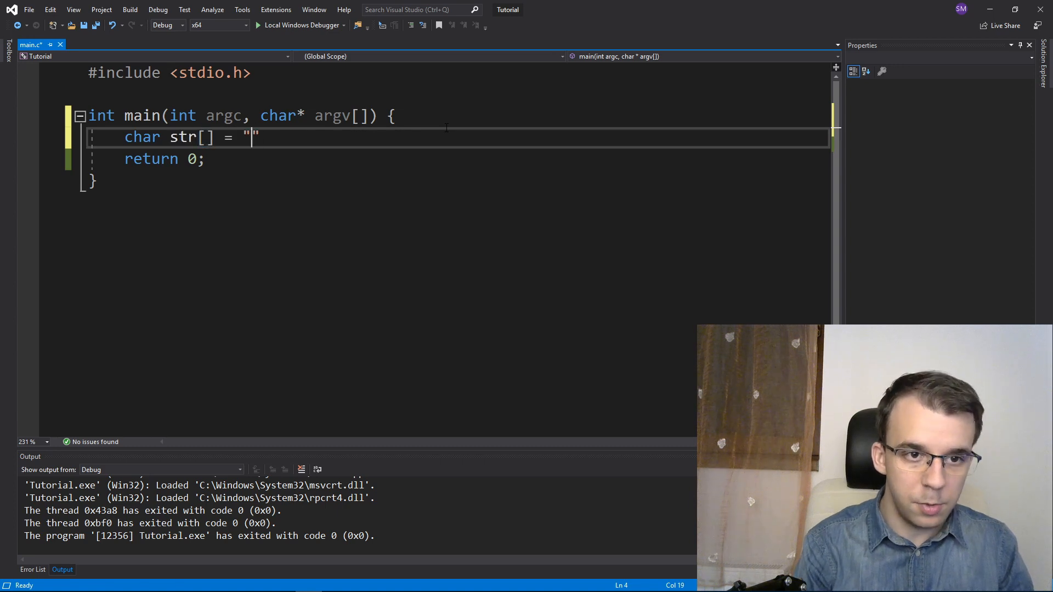
pyautogui.write('hello world')
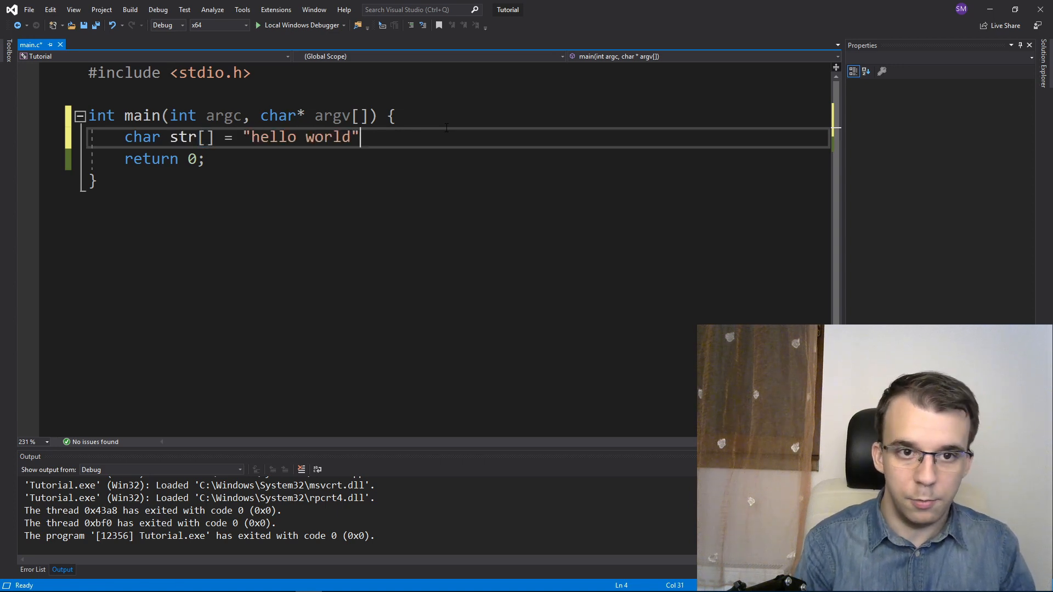
pyautogui.write(';')
pyautogui.press('enter')
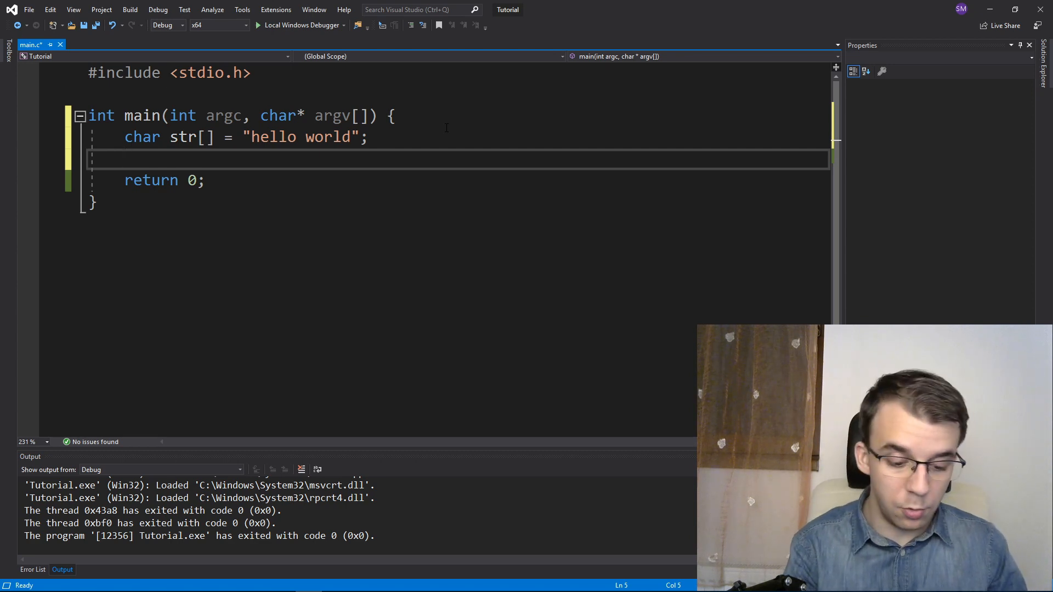
pyautogui.write('puts(s')
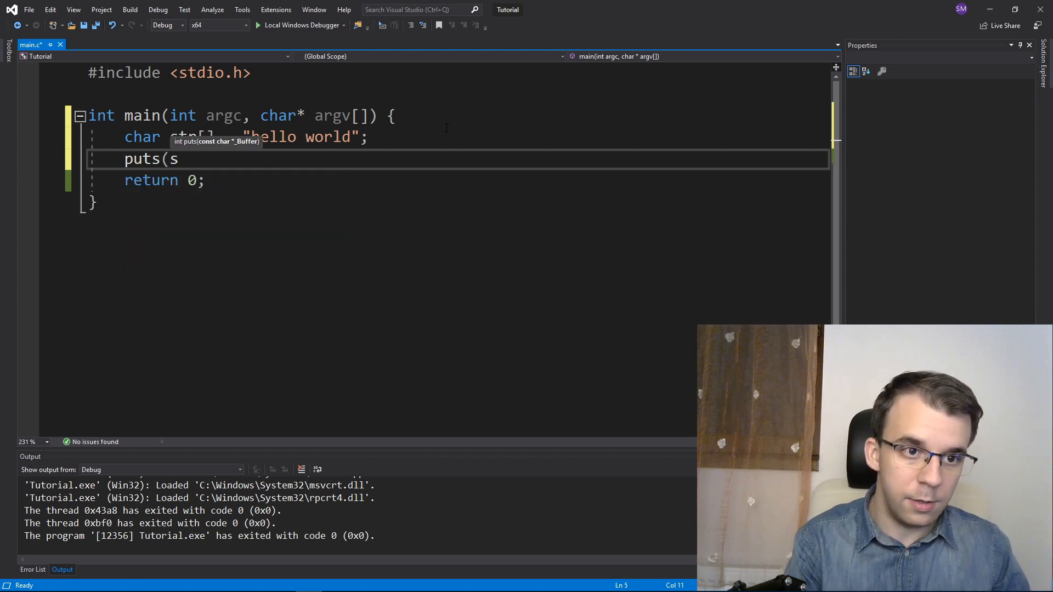
pyautogui.write('tr);')
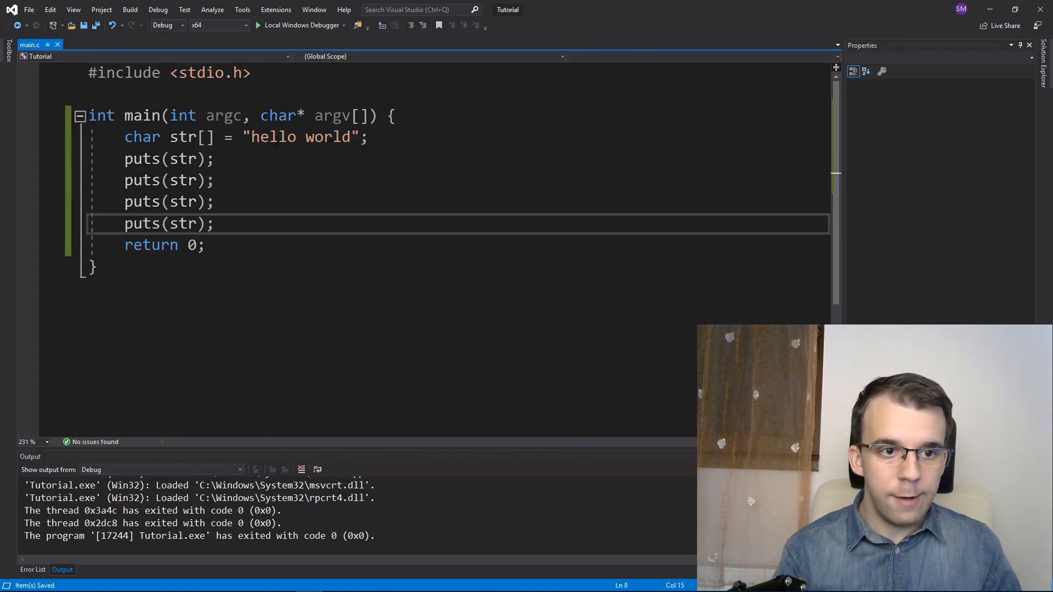
# - Select the code region in main.c before building and running the program
pyautogui.moveTo(124, 159); pyautogui.dragTo(214, 224)
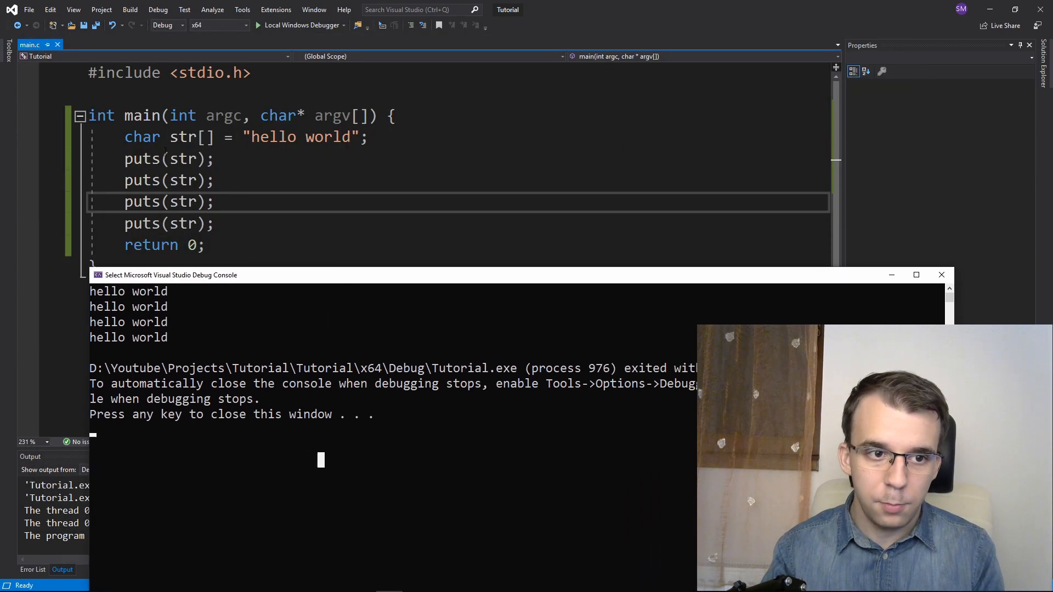
pyautogui.moveTo(181, 201)
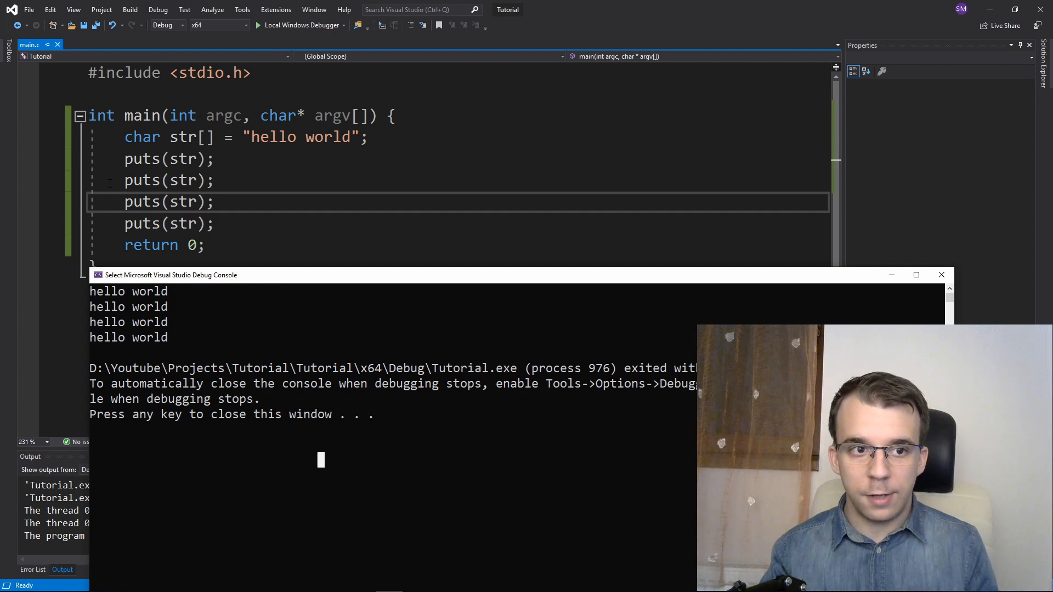
pyautogui.moveTo(181, 202)
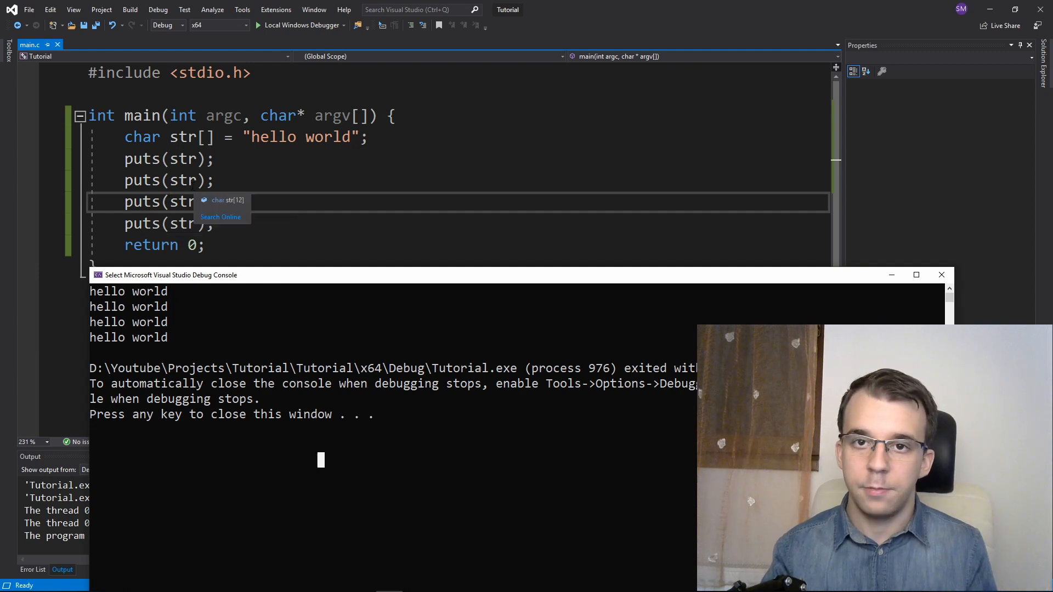
pyautogui.moveTo(273, 458)
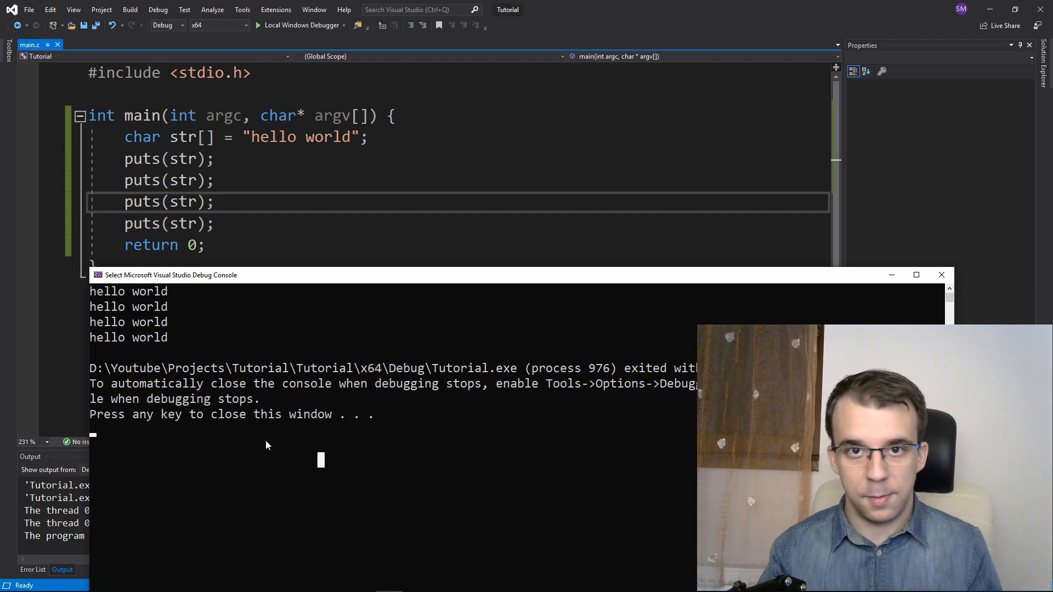
pyautogui.moveTo(262, 447)
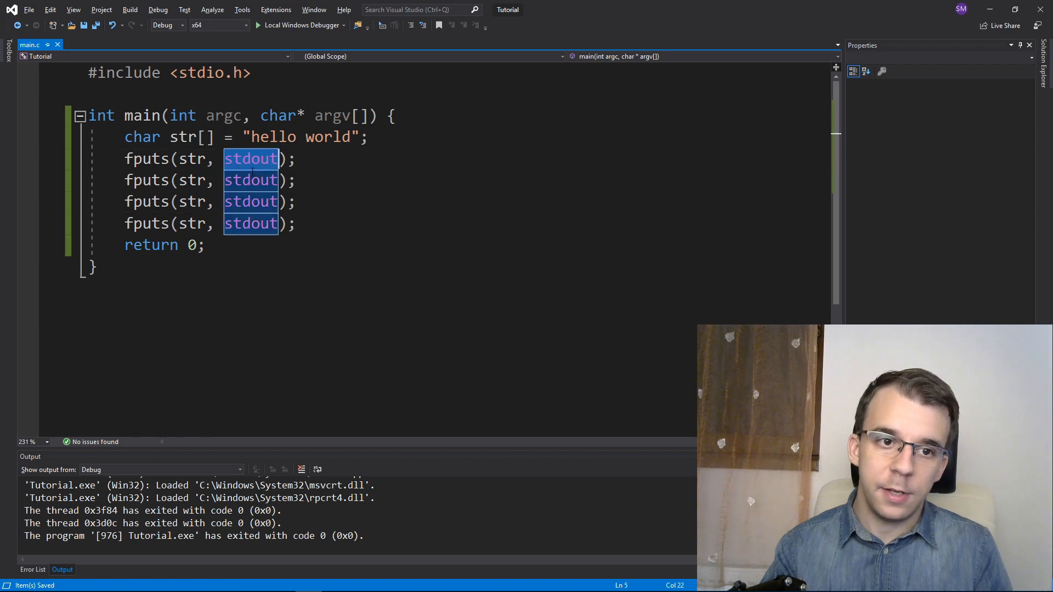
pyautogui.moveTo(250, 158)
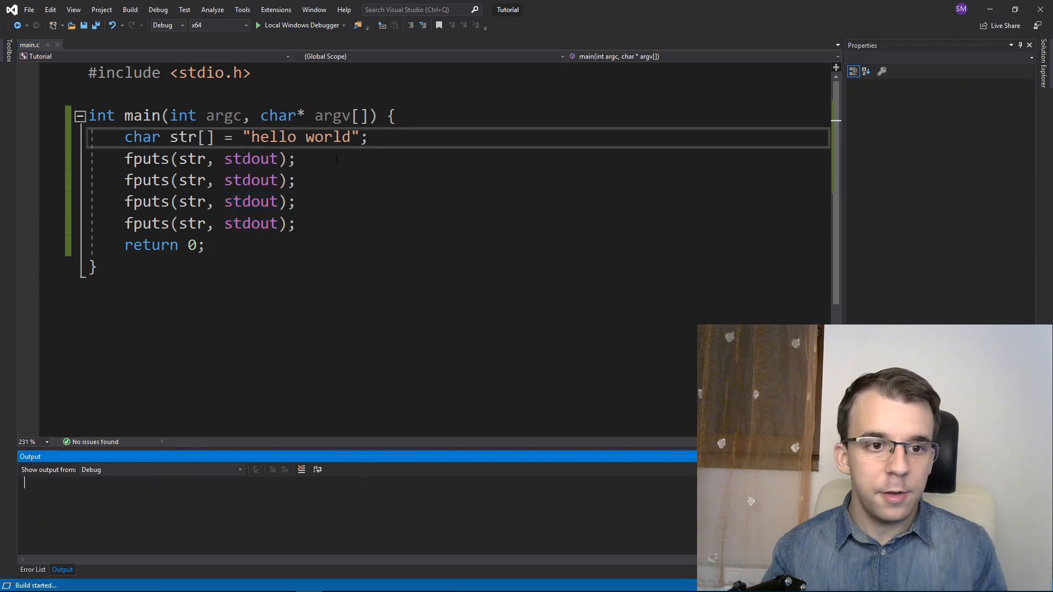
# - Rebuild and run the program after trying fputs(str, stdout) for the print
pyautogui.click(256, 25)
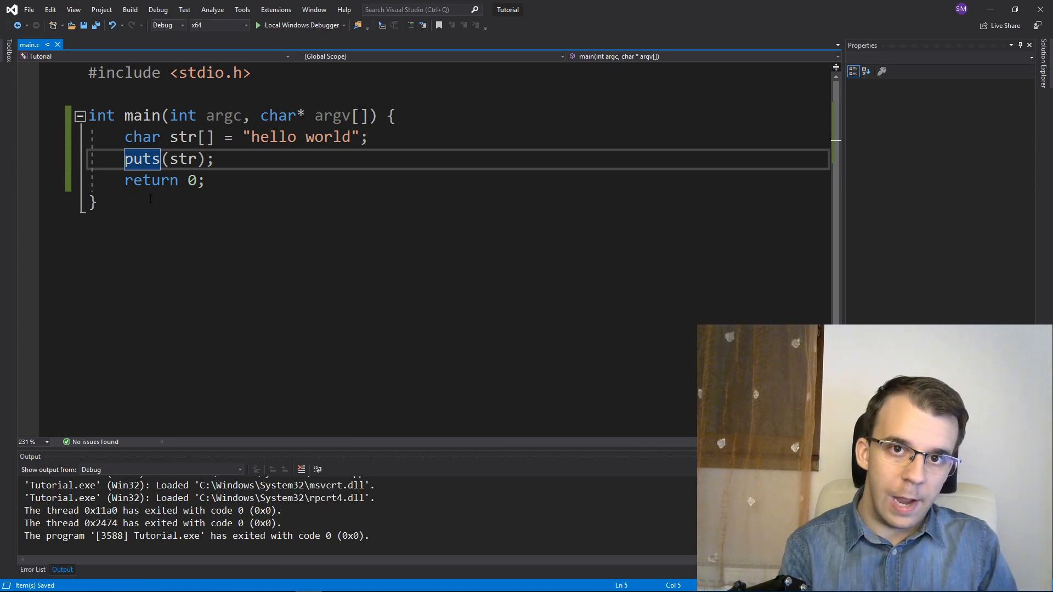
# - Write int res = puts(str); and if (res >= 0) { printf("Success\n"); } with an empty else
pyautogui.write('int res =')
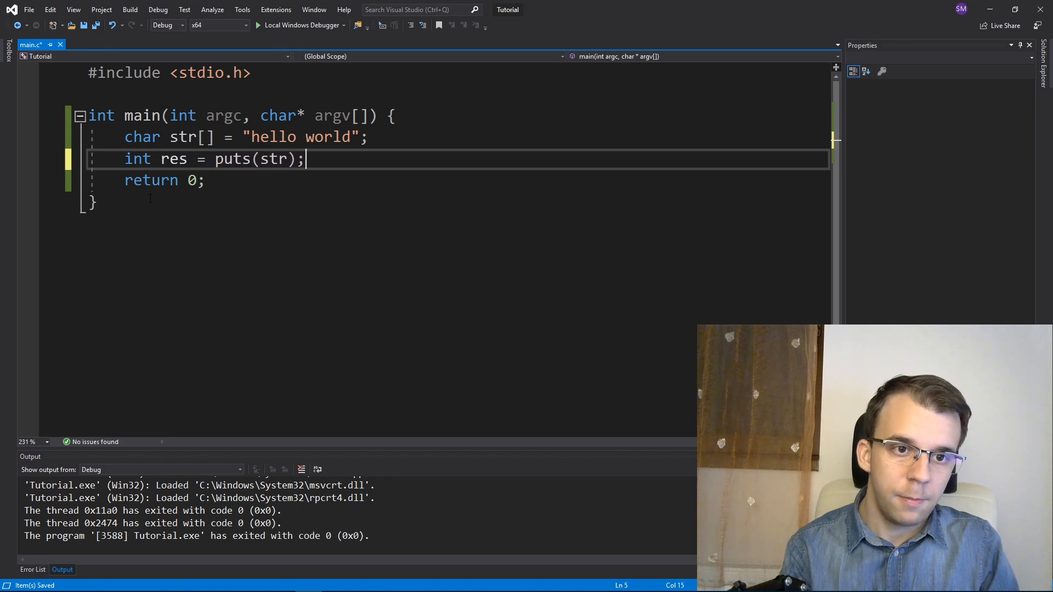
pyautogui.write('if (res >= 0) {')
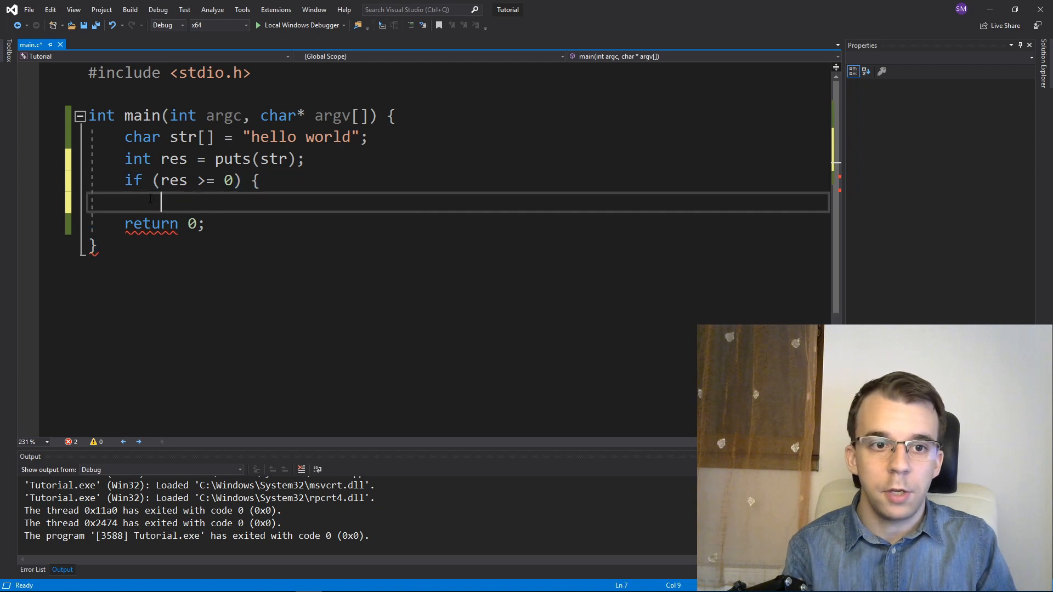
pyautogui.write('printf')
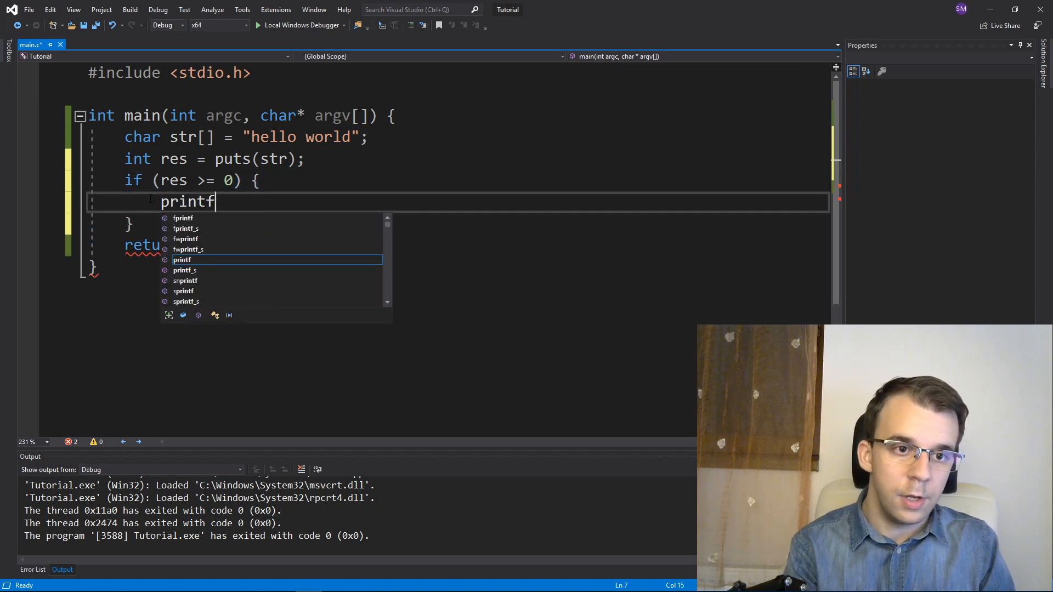
pyautogui.write('("')
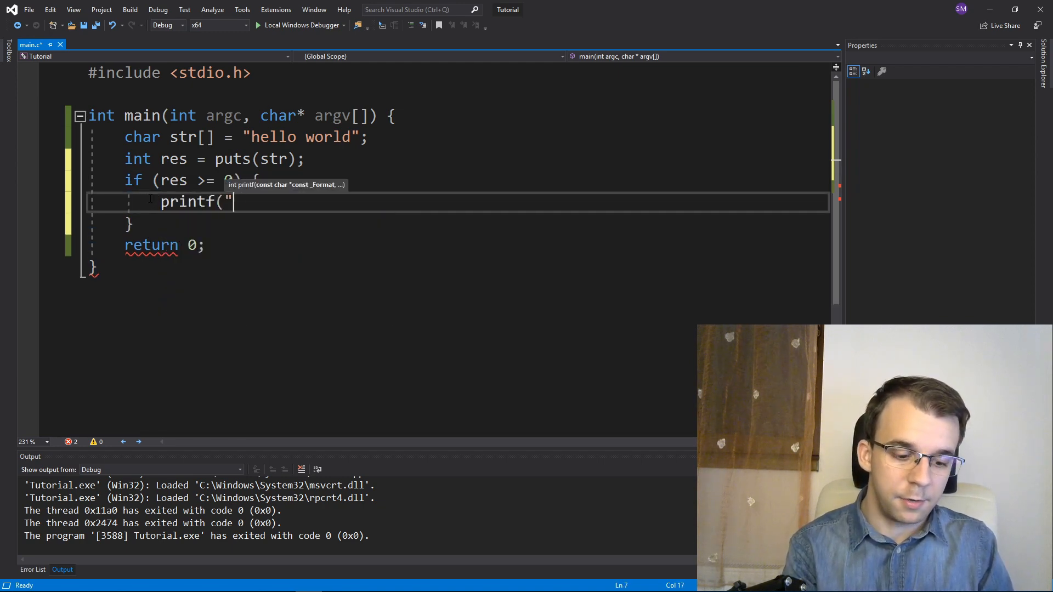
pyautogui.write('Success')
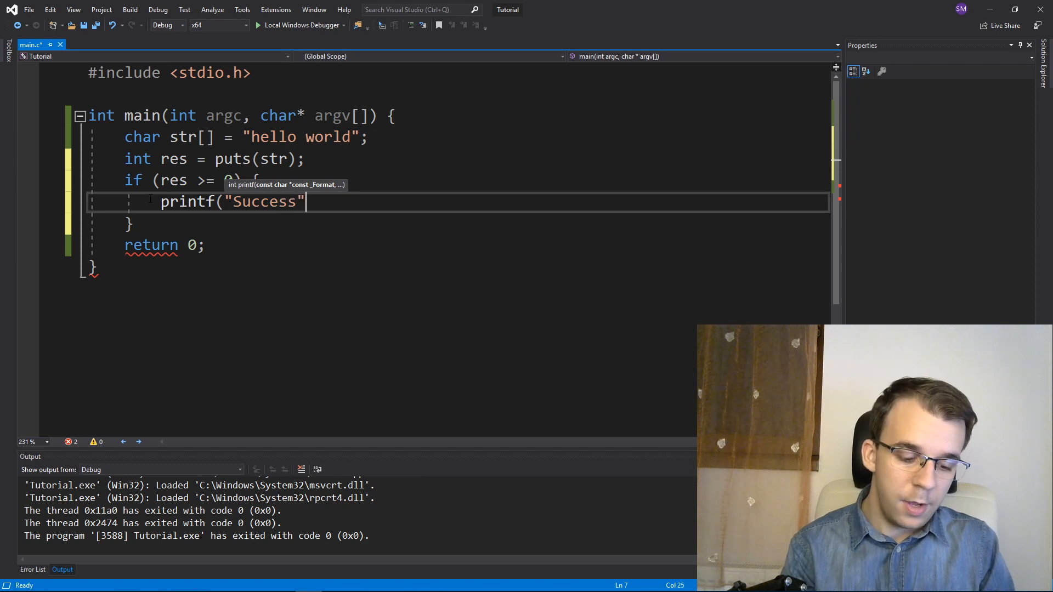
pyautogui.write('\\n");')
pyautogui.write('else {')
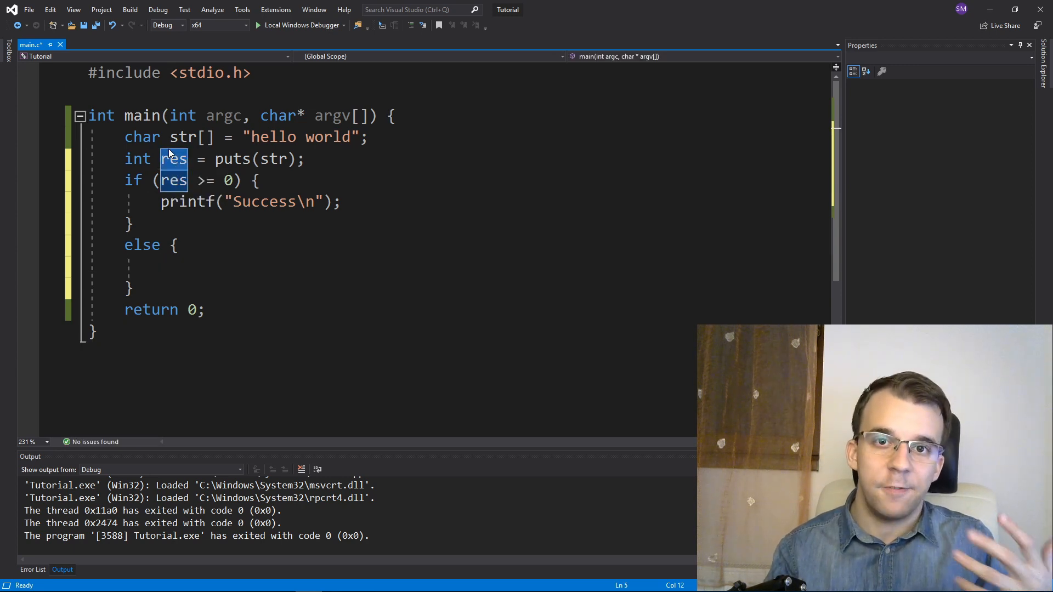
# - Highlight res and the \n after Success while reviewing the Success/Failure logic
pyautogui.doubleClick(173, 159)
pyautogui.write('printf("Failure\\n");')
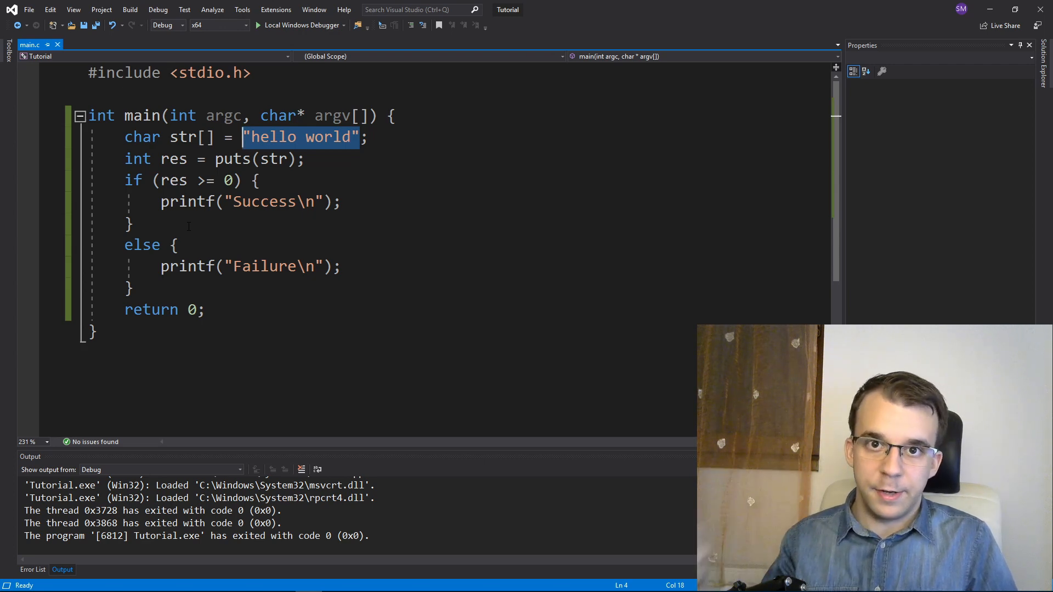
pyautogui.click(257, 180)
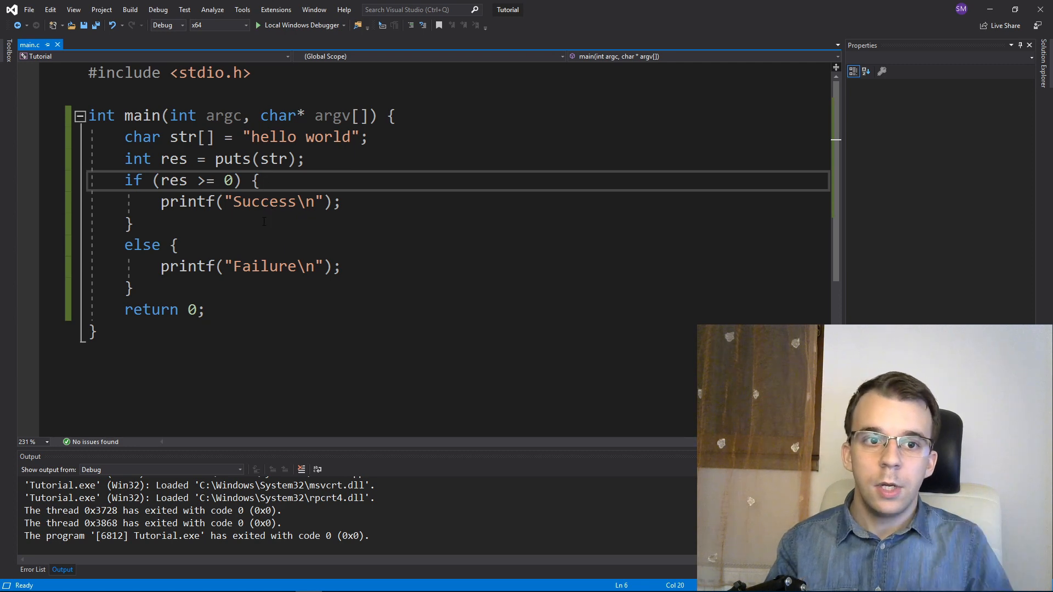
pyautogui.doubleClick(307, 202)
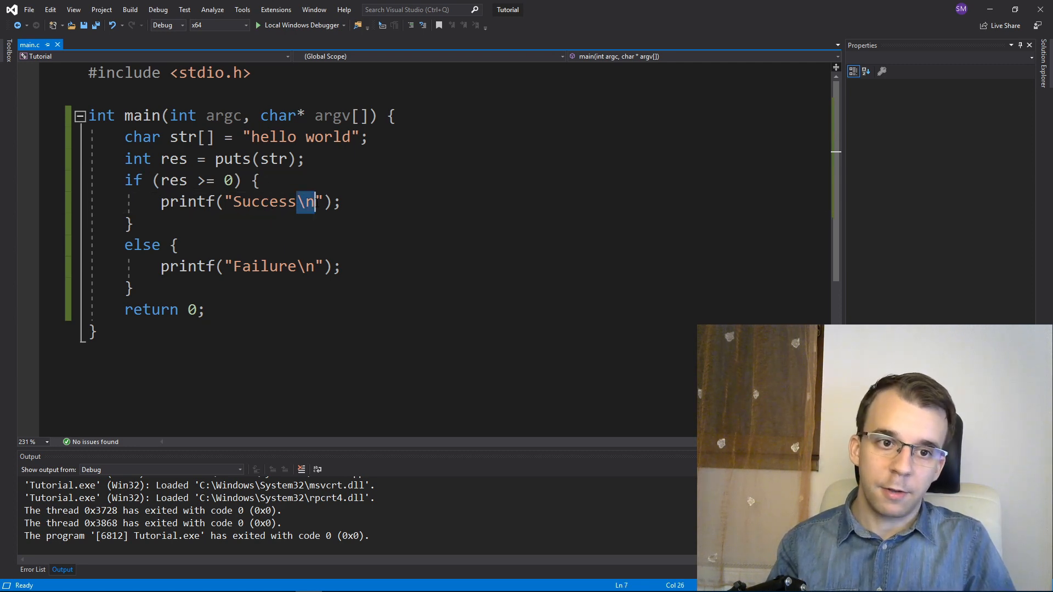